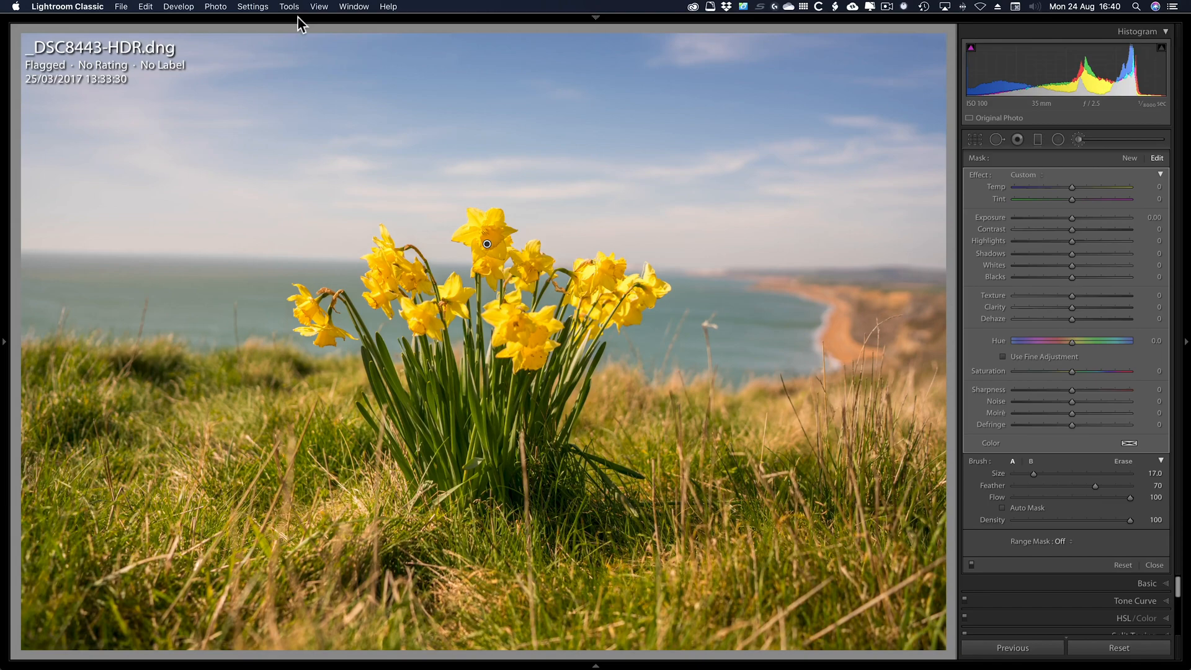
- Switch to the local adjustment brush from the develop tools list
left_click(595, 17)
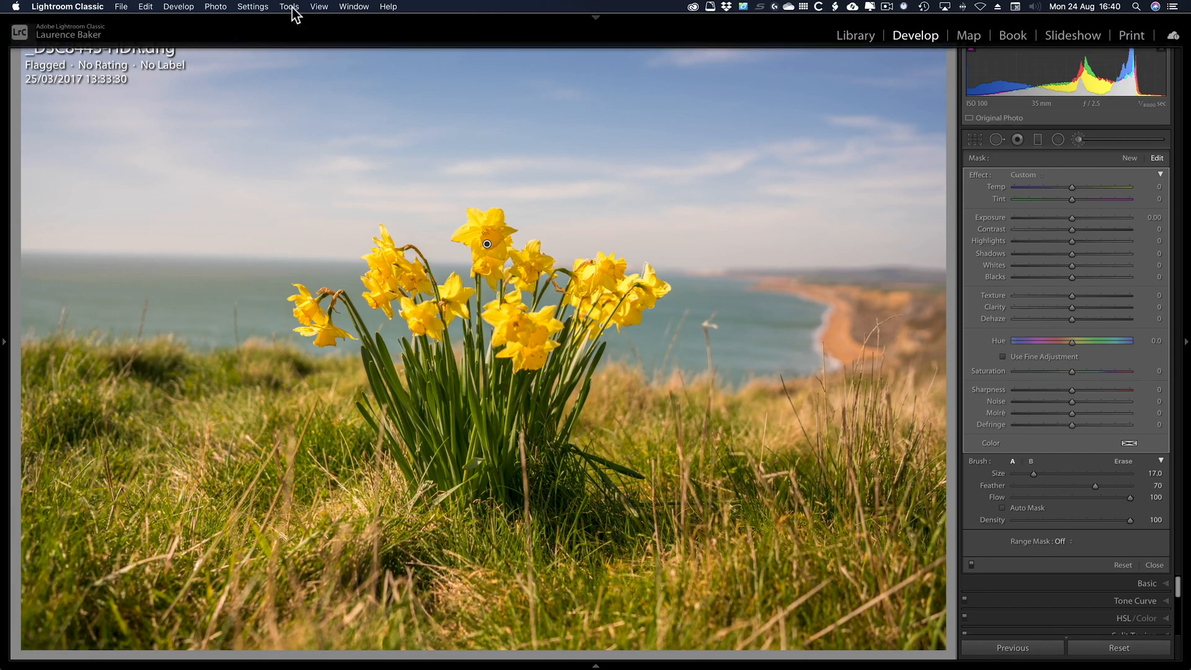
left_click(289, 6)
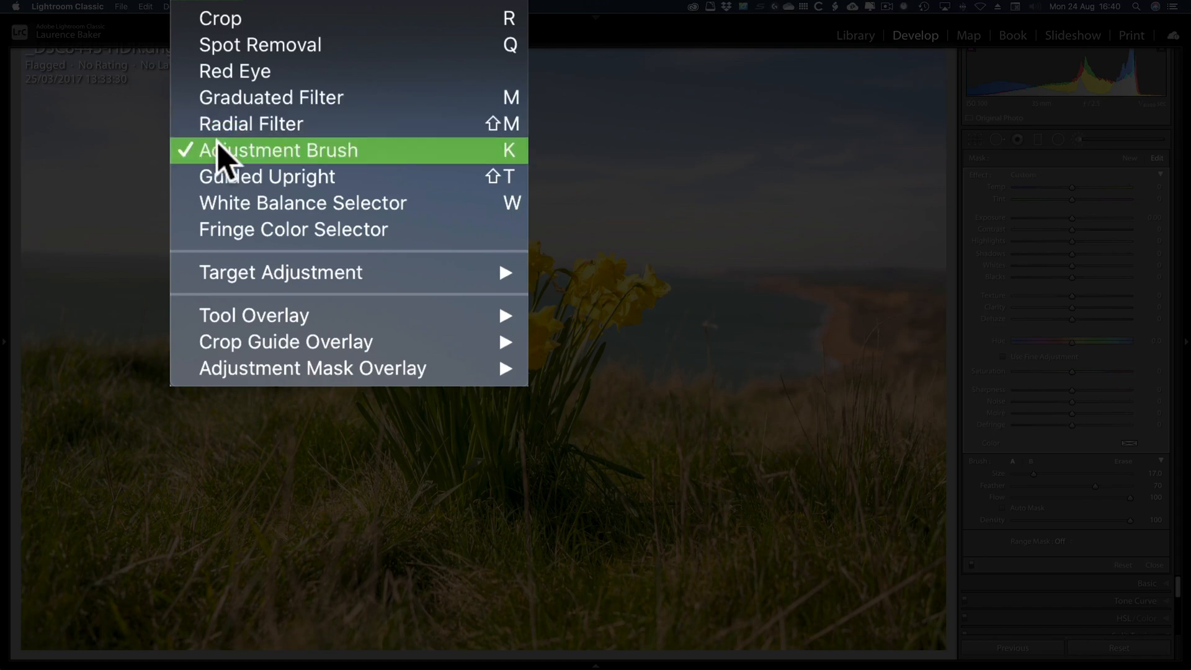
left_click(279, 151)
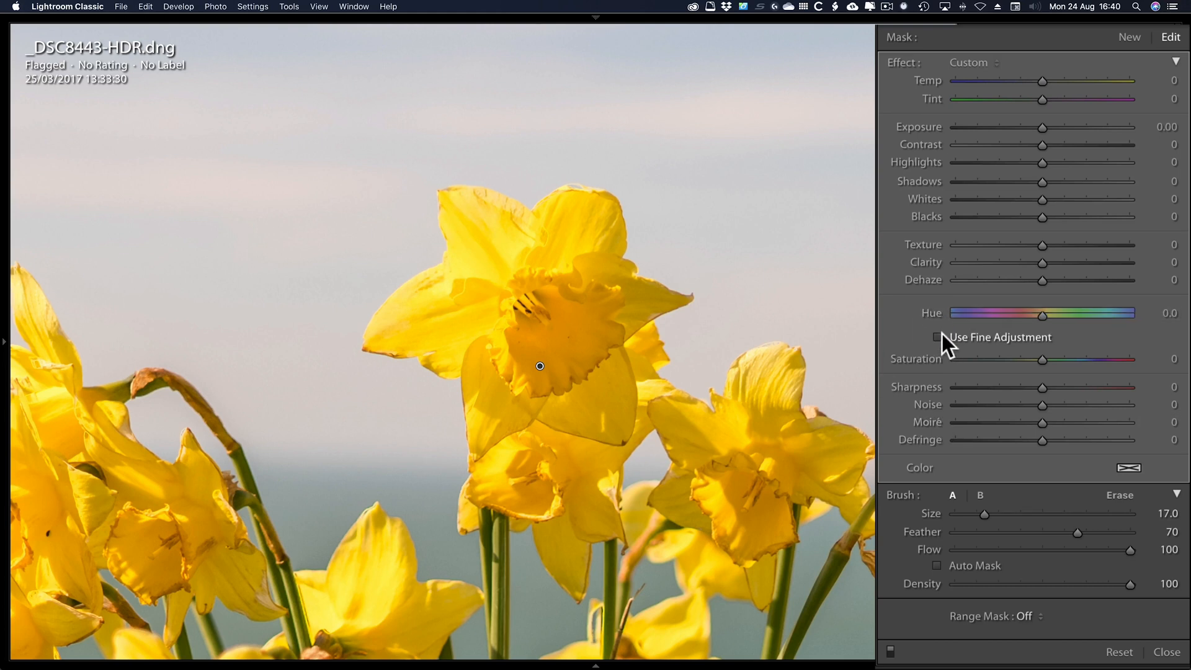
mouse_move(938, 347)
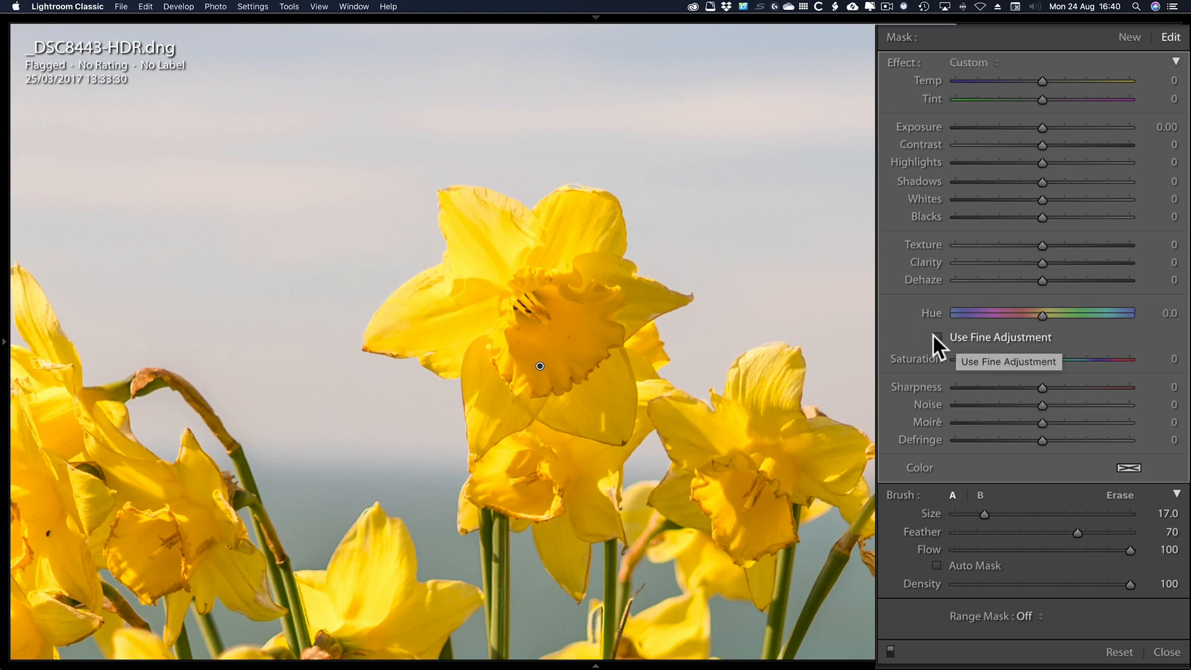
- Toggle fine hue control on and off, then shift the brushed daffodil's hue to -90.9 (pink)
left_click(938, 336)
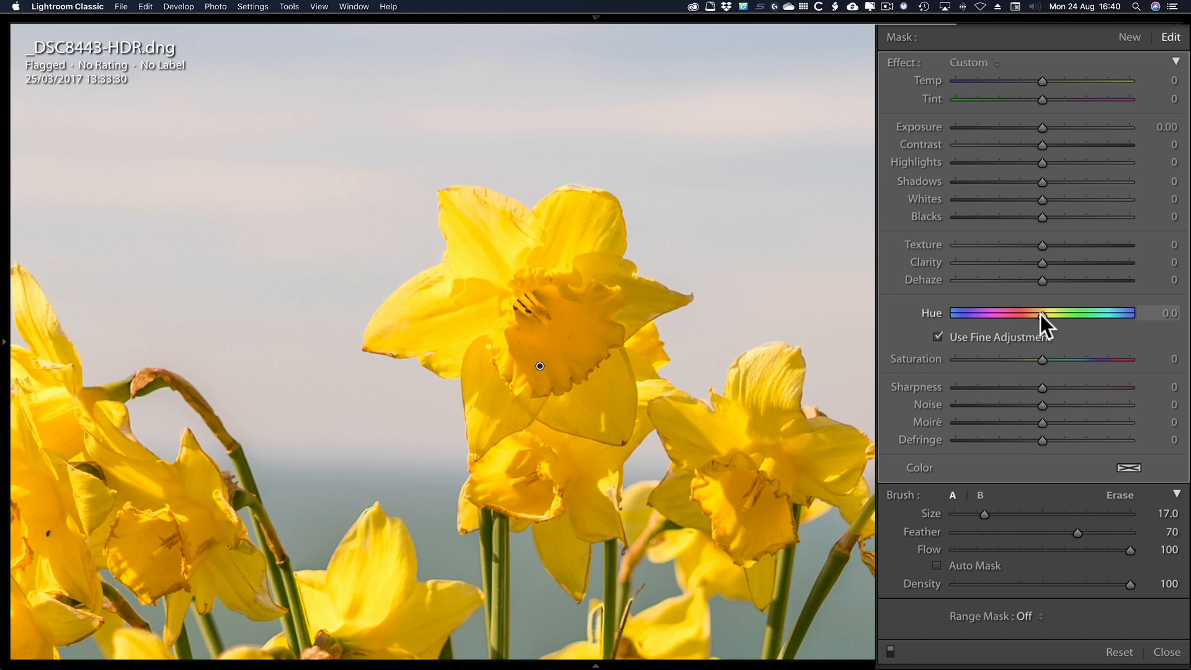
left_click(938, 337)
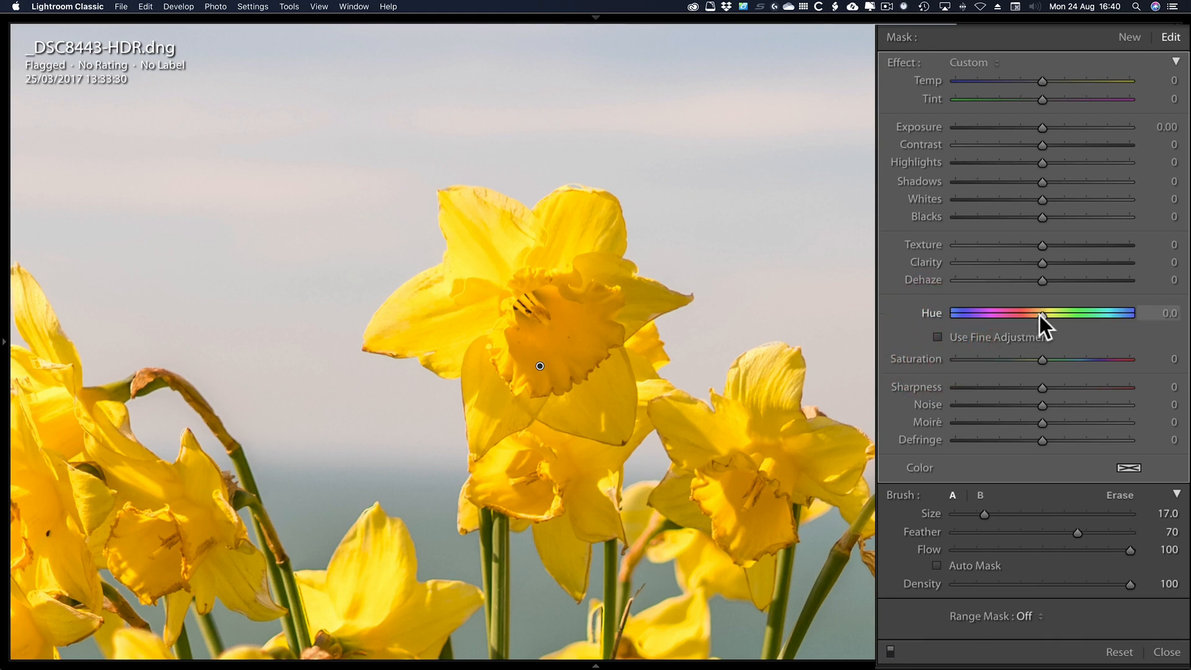
left_click_drag(1042, 312, 1010, 313)
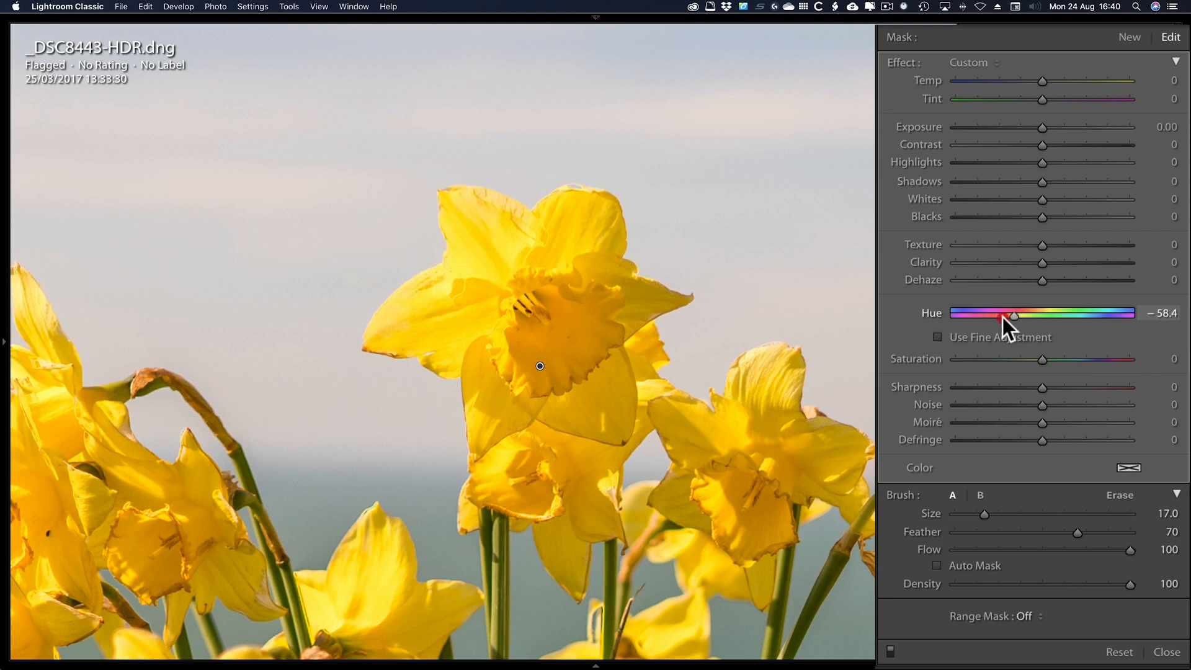
left_click_drag(1014, 315, 998, 315)
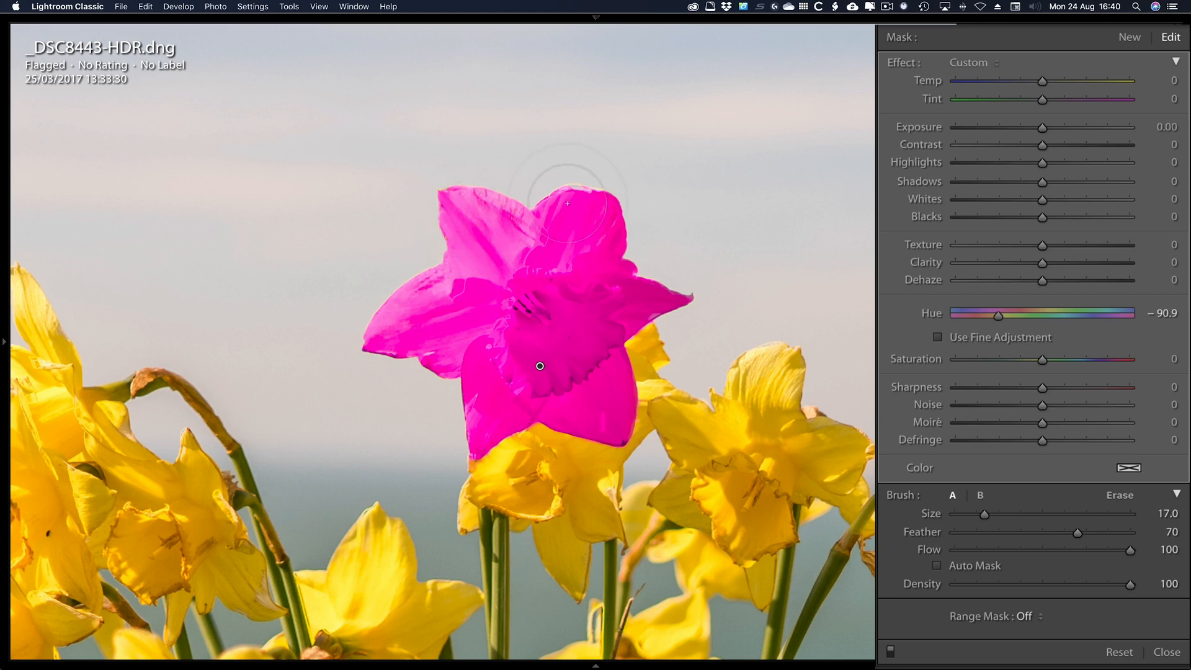
mouse_move(544, 265)
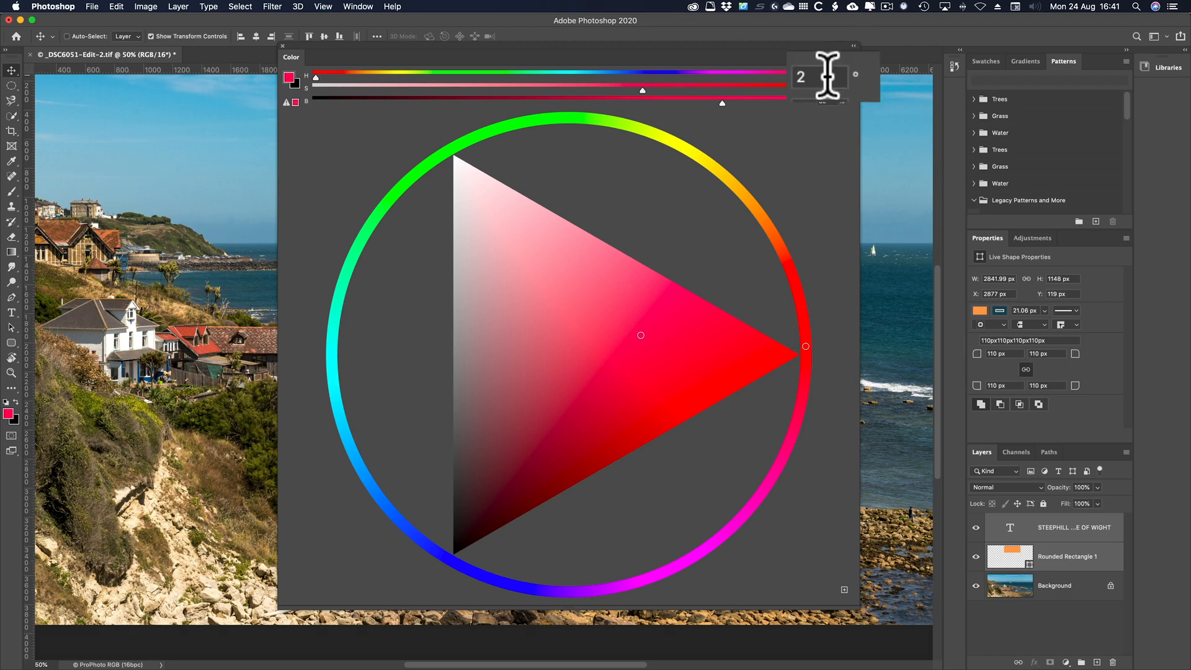
- Enter hue 0, then swing the colour-wheel ring from cyan 169 round to purple 277
type("0")
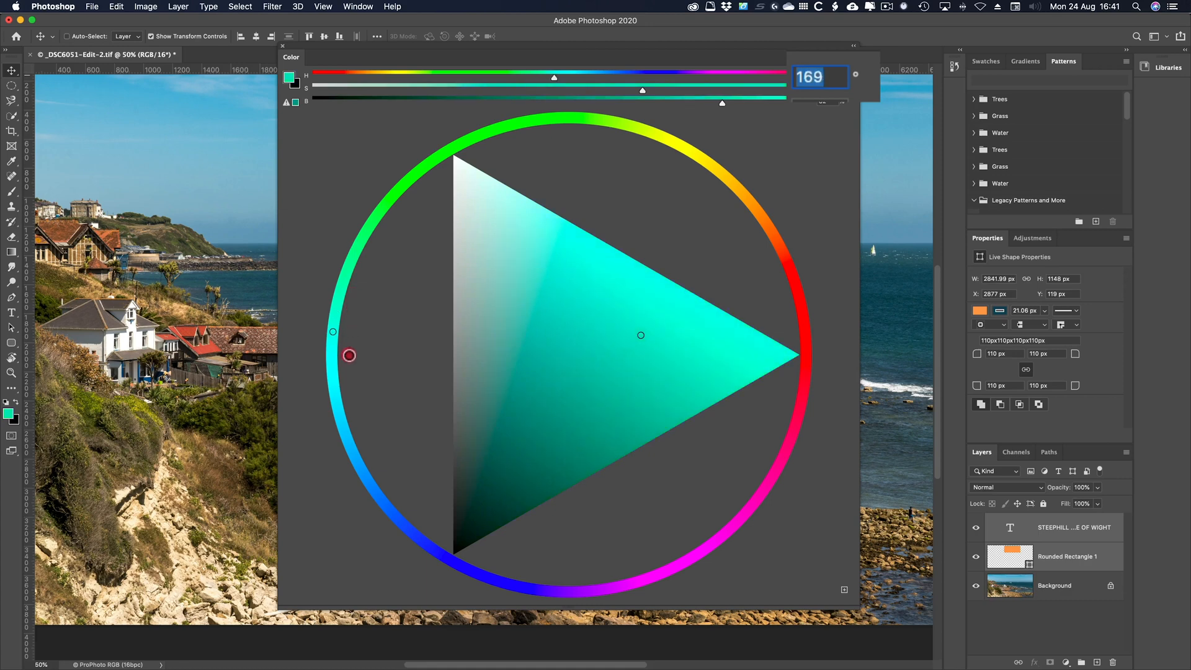
left_click_drag(348, 356, 699, 585)
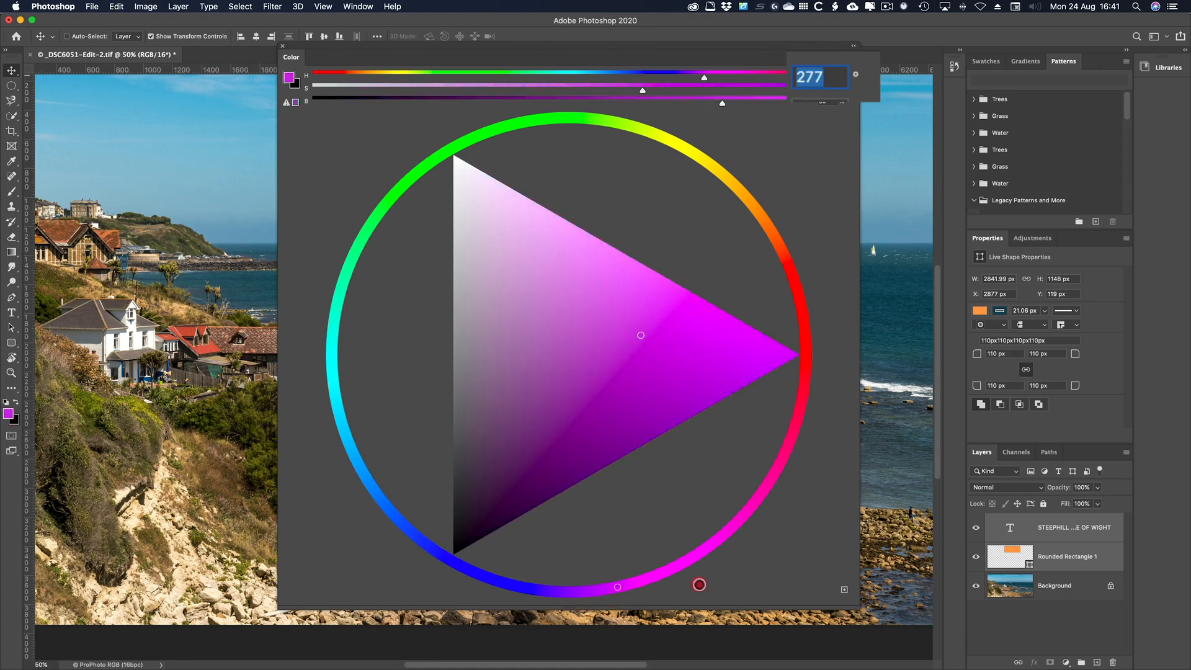
left_click_drag(698, 585, 811, 365)
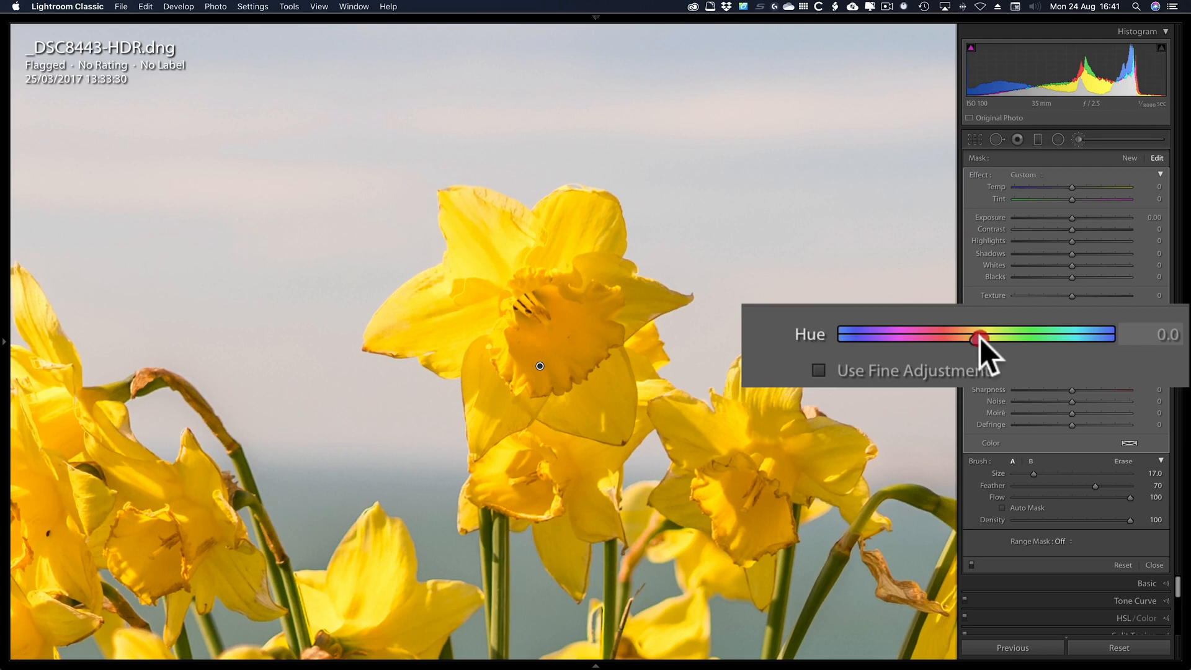
- Shift the brushed flower's hue to 26.2 (blue), reset it to 0, then push it to the 180 maximum
left_click_drag(978, 340, 996, 340)
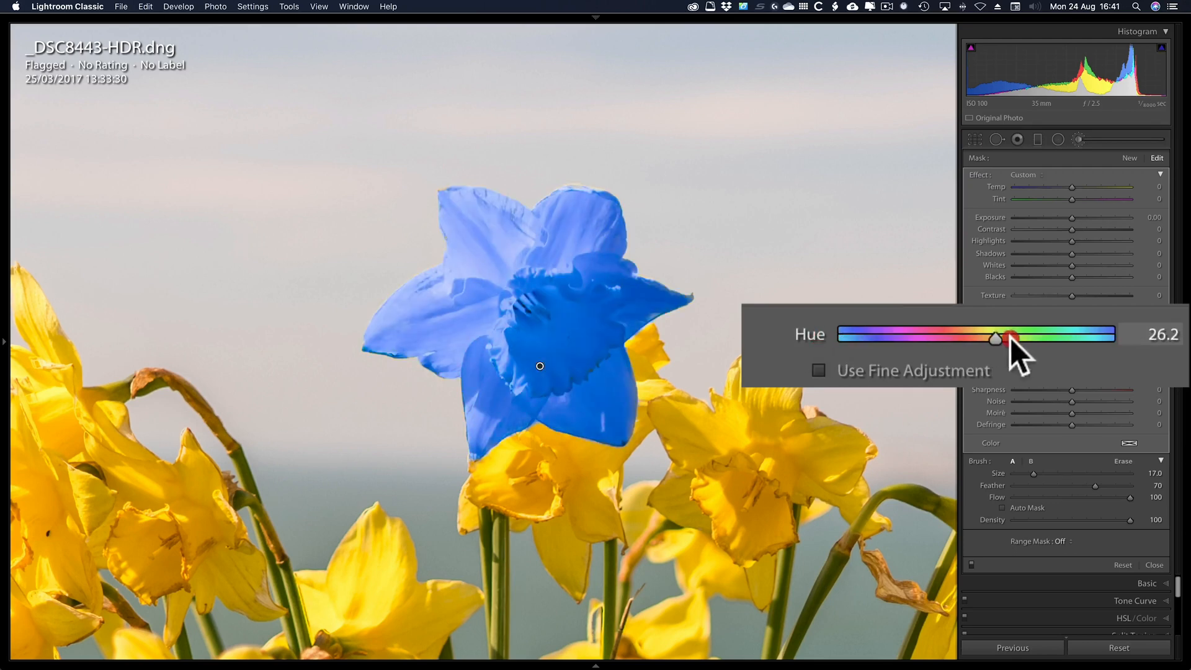
double_click(808, 334)
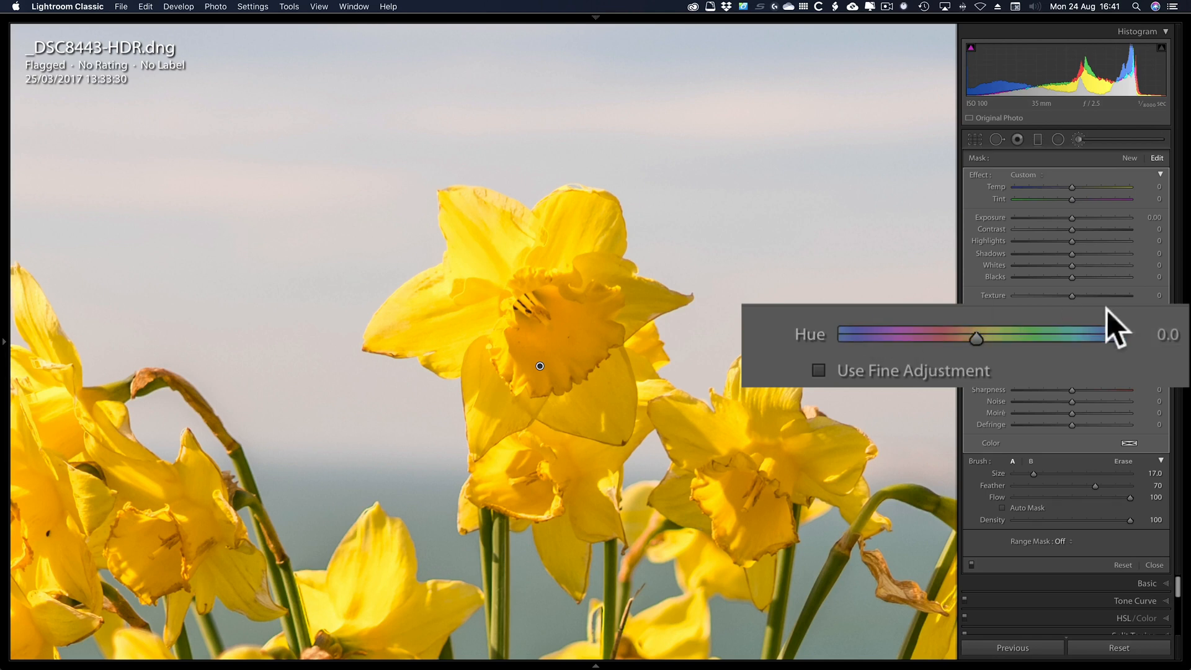
mouse_move(877, 327)
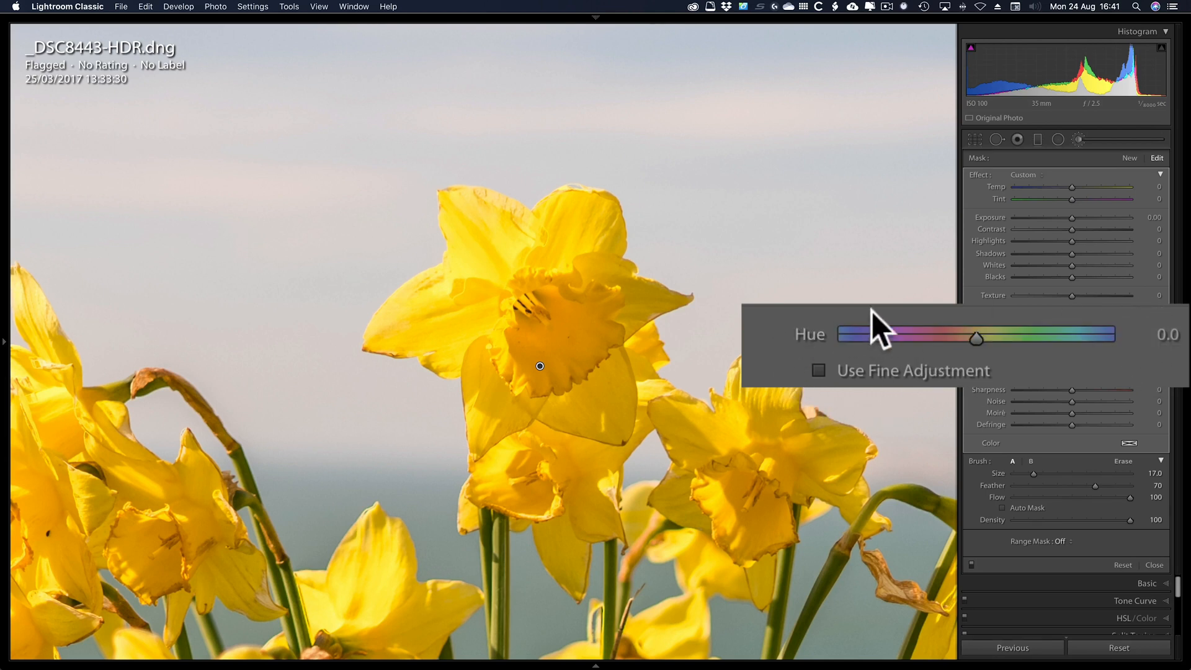
mouse_move(757, 390)
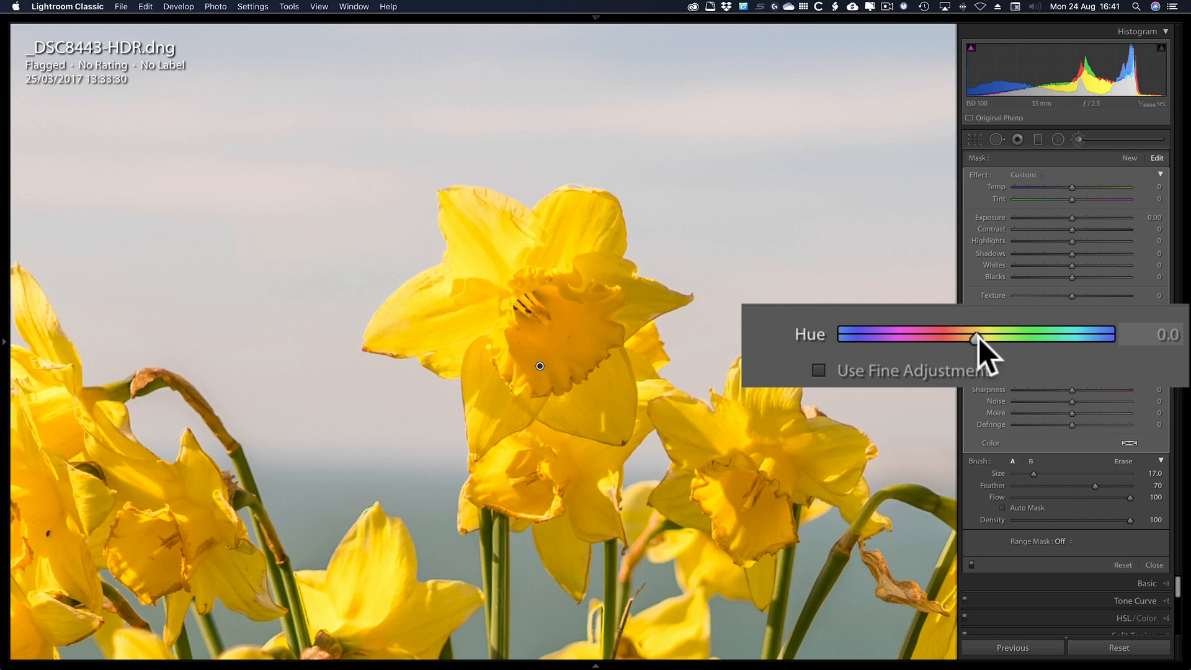
left_click_drag(976, 334, 1110, 334)
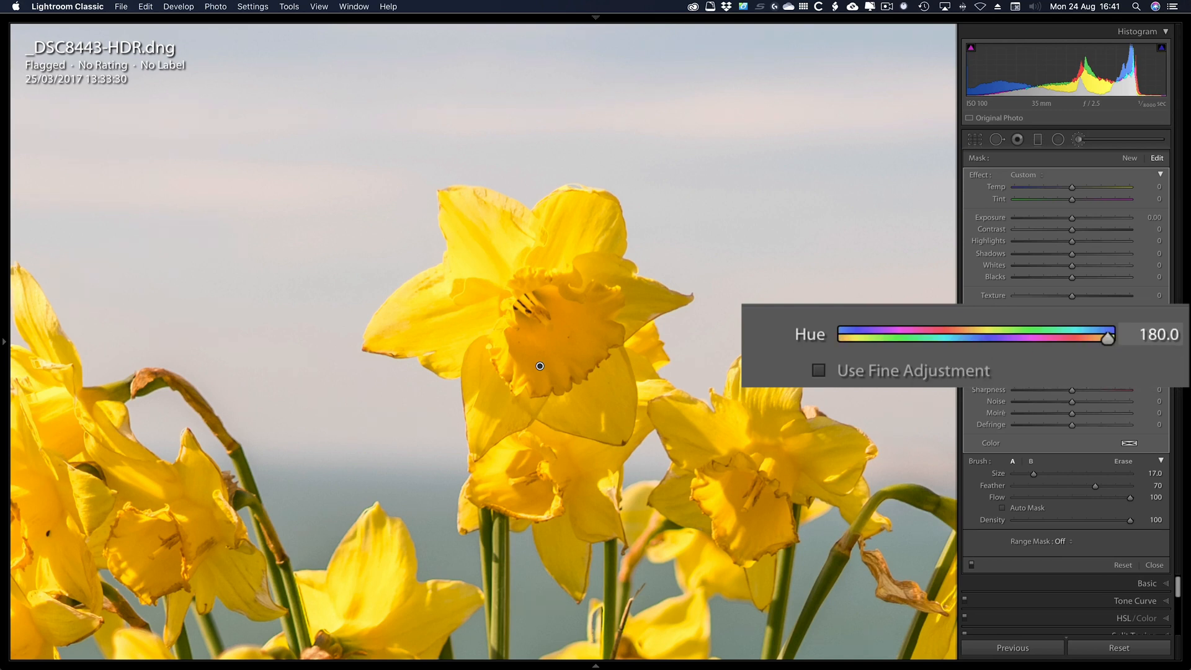
left_click_drag(1109, 340, 1109, 340)
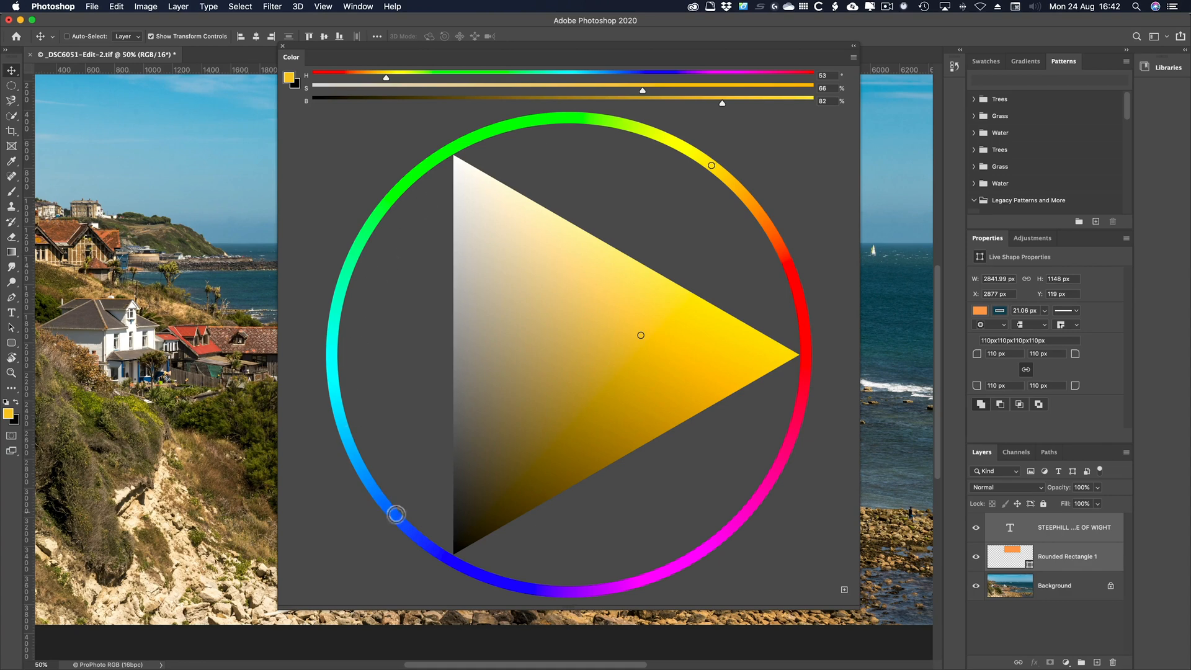
mouse_move(551, 645)
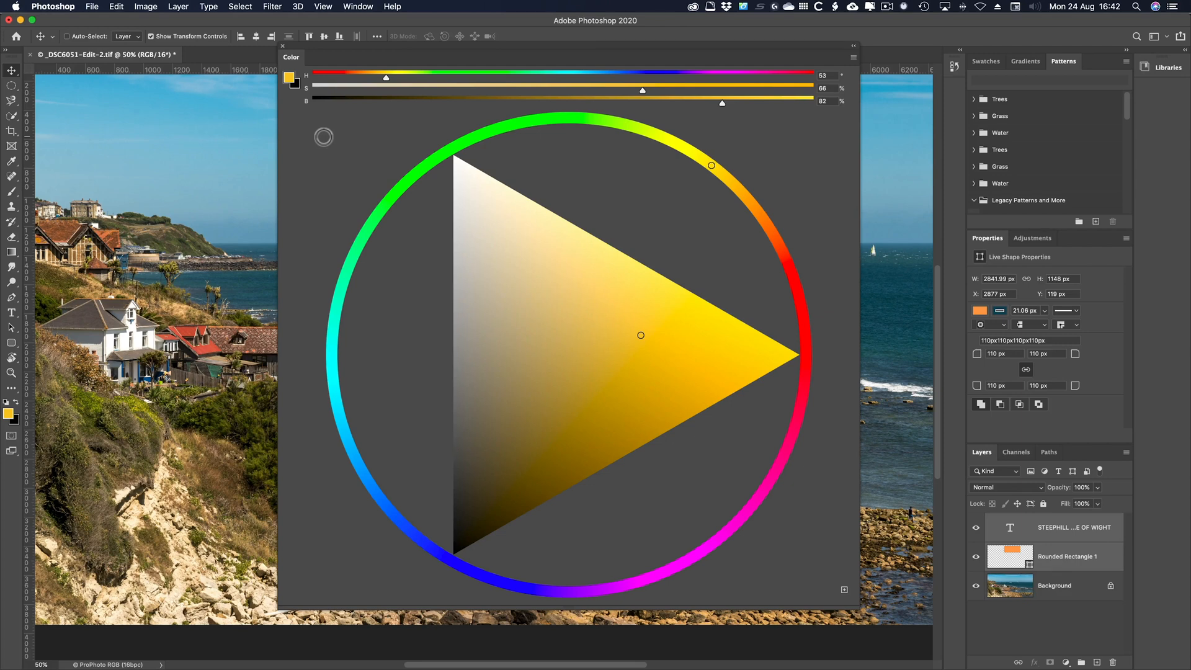
key("cmd")
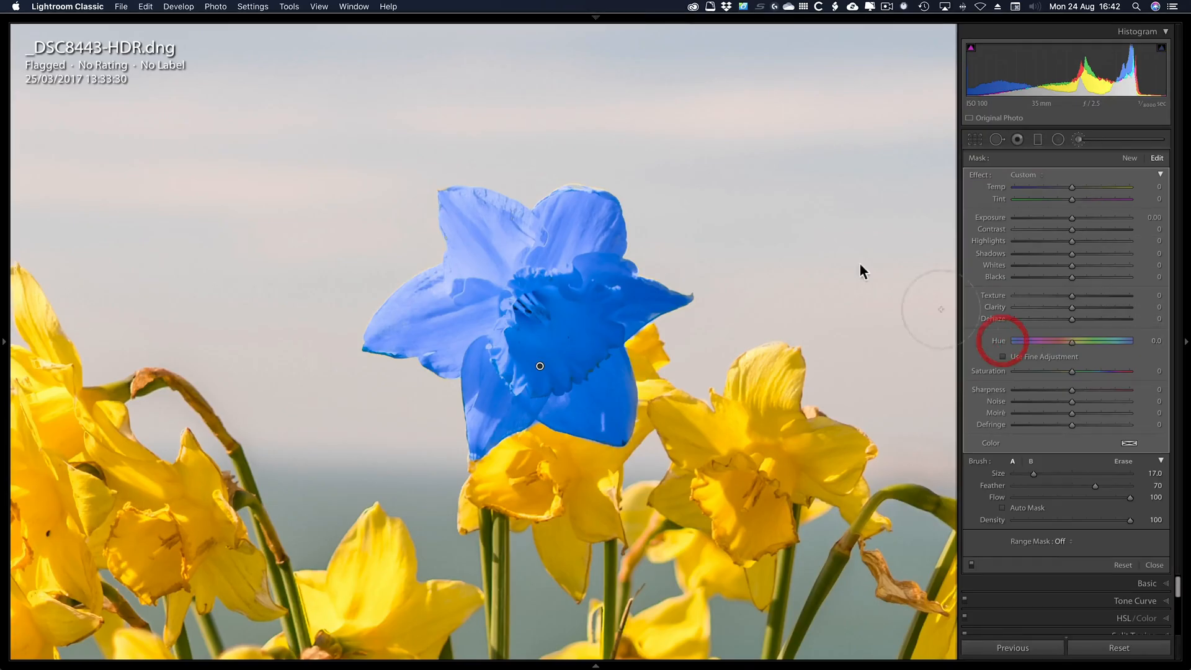
- Activate the Graduated Filter (M) over the whole daffodil photo
key("m")
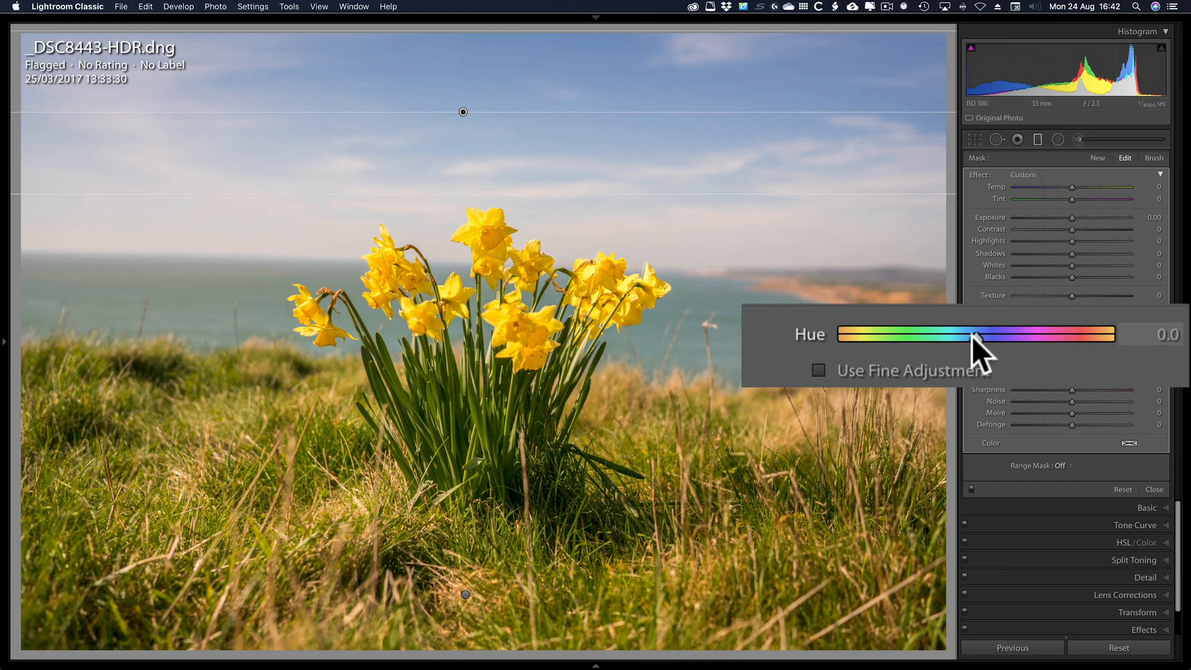
mouse_move(980, 343)
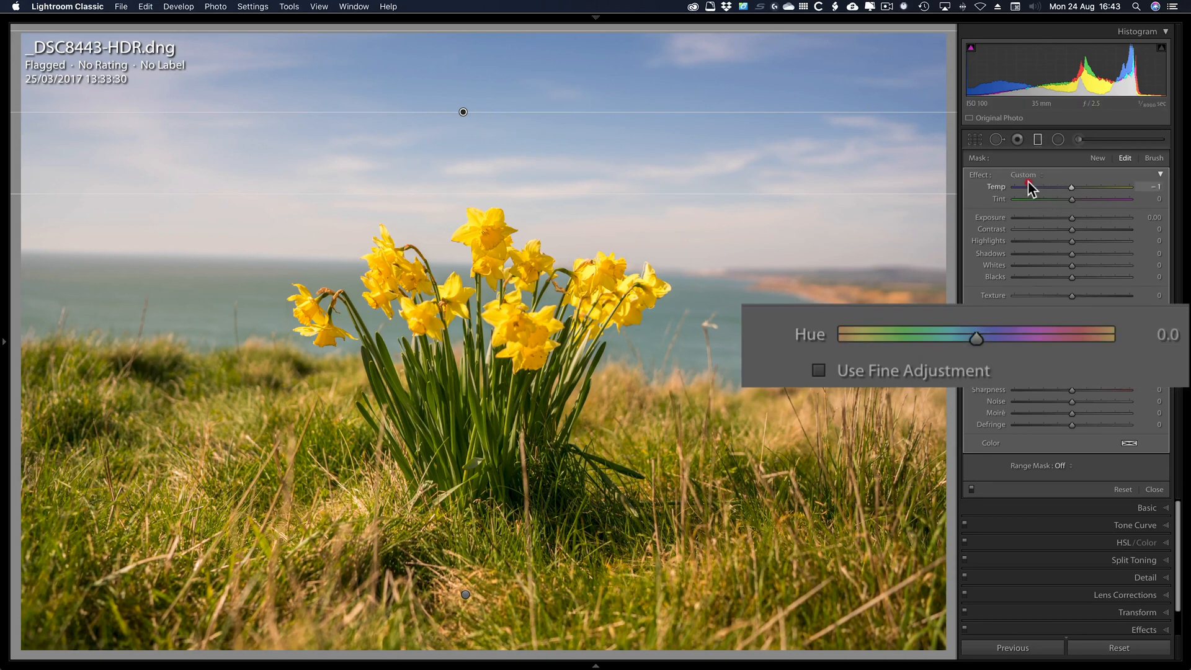
- Test Temp and a teal hue on the sky gradient, reset Hue to 0, then apply a purple-pink colour tint
left_click_drag(1071, 187, 1030, 188)
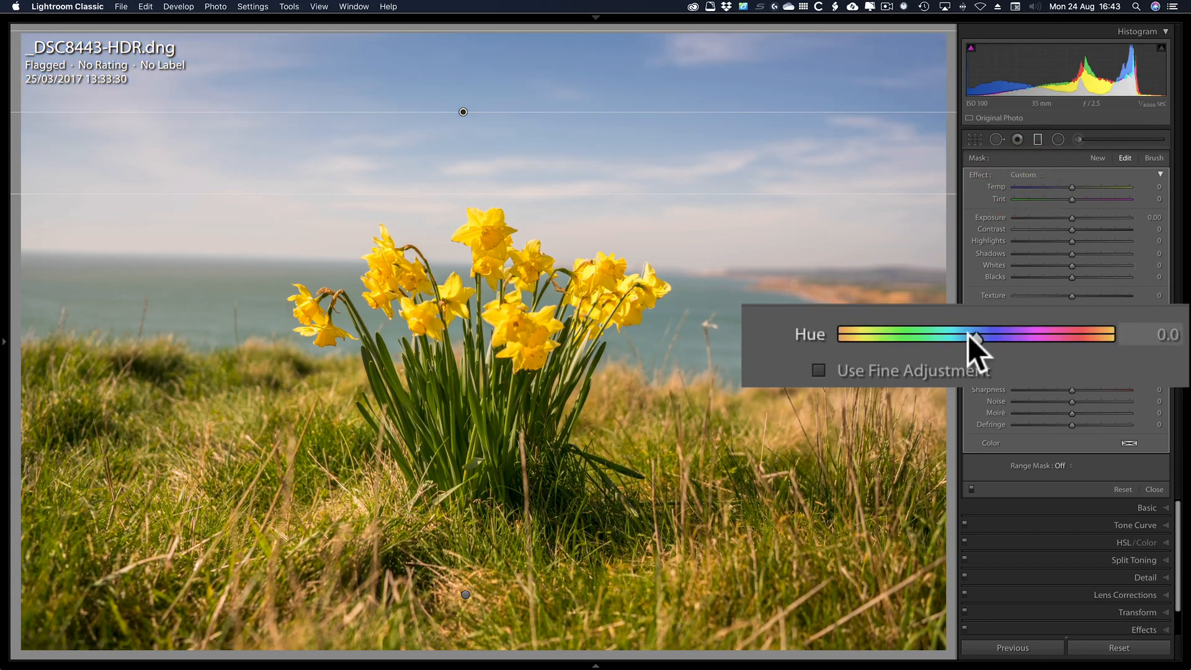
left_click_drag(981, 334, 945, 334)
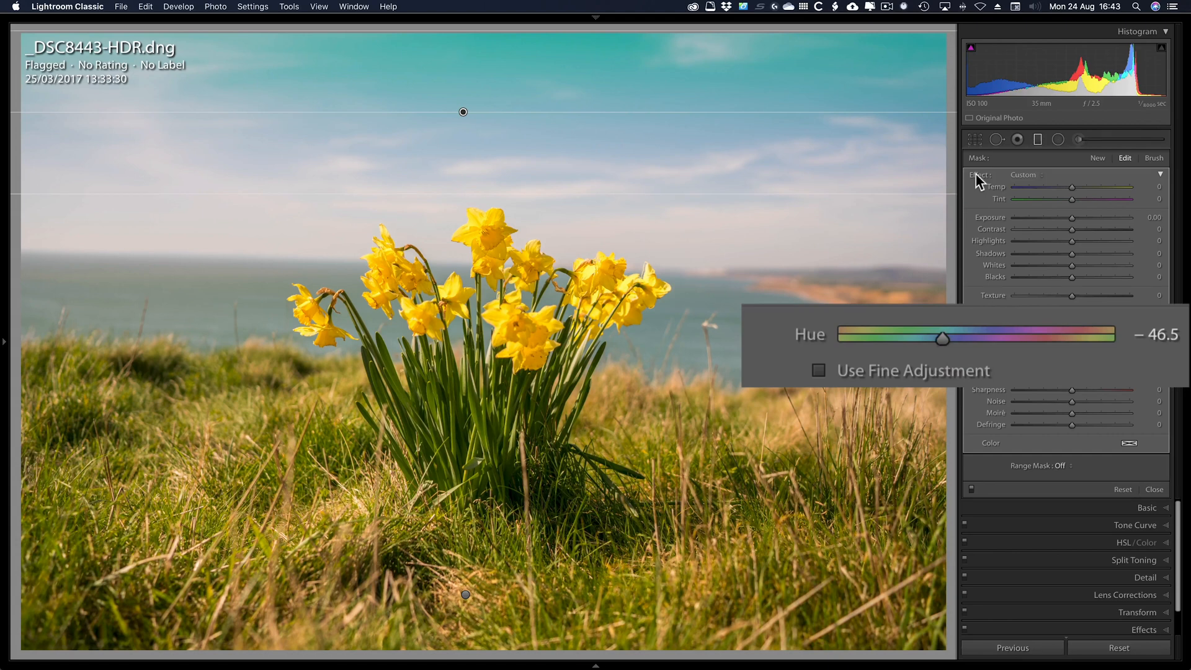
left_click(1129, 442)
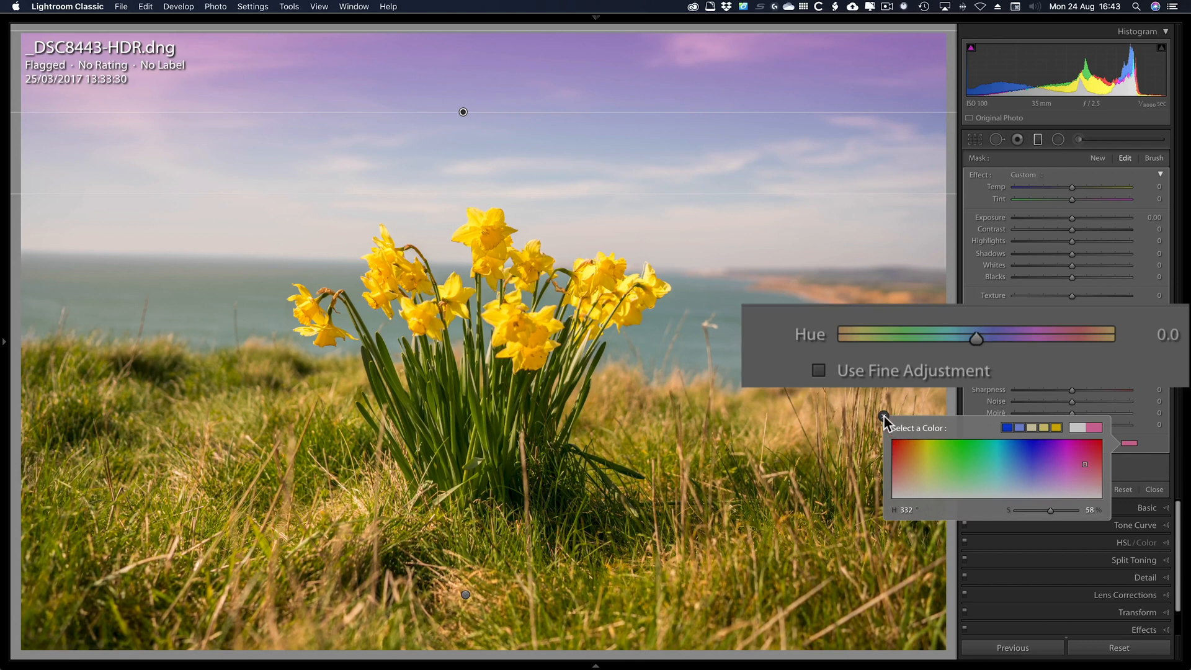
mouse_move(883, 420)
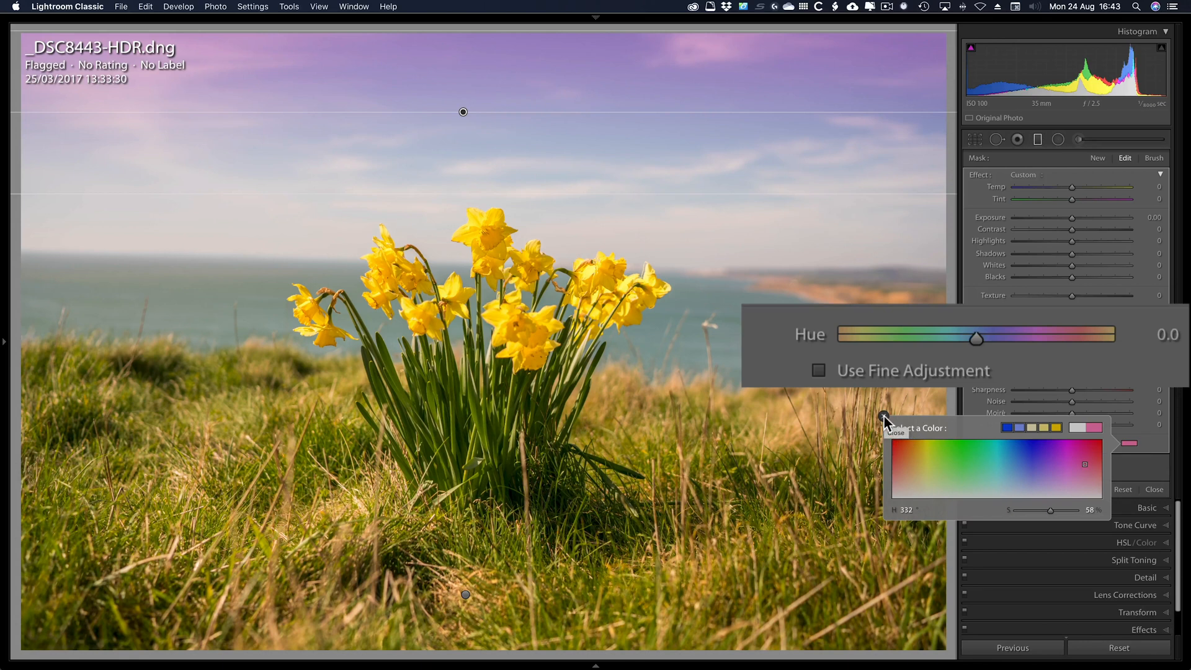
left_click(897, 433)
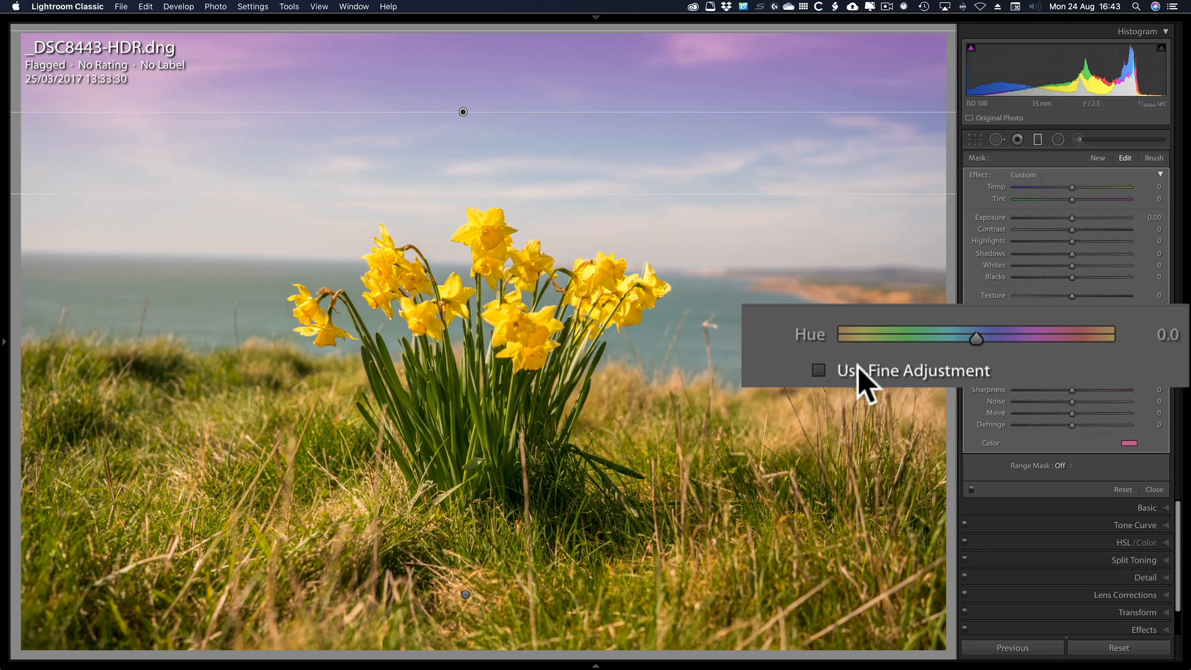
mouse_move(831, 390)
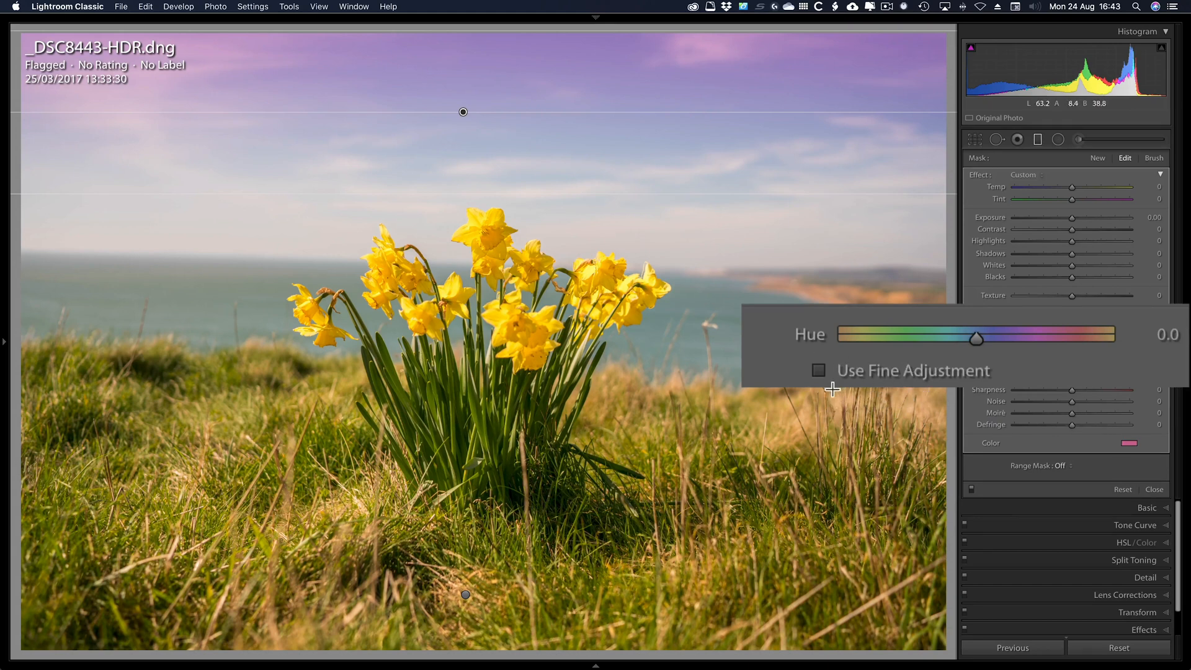
left_click(487, 247)
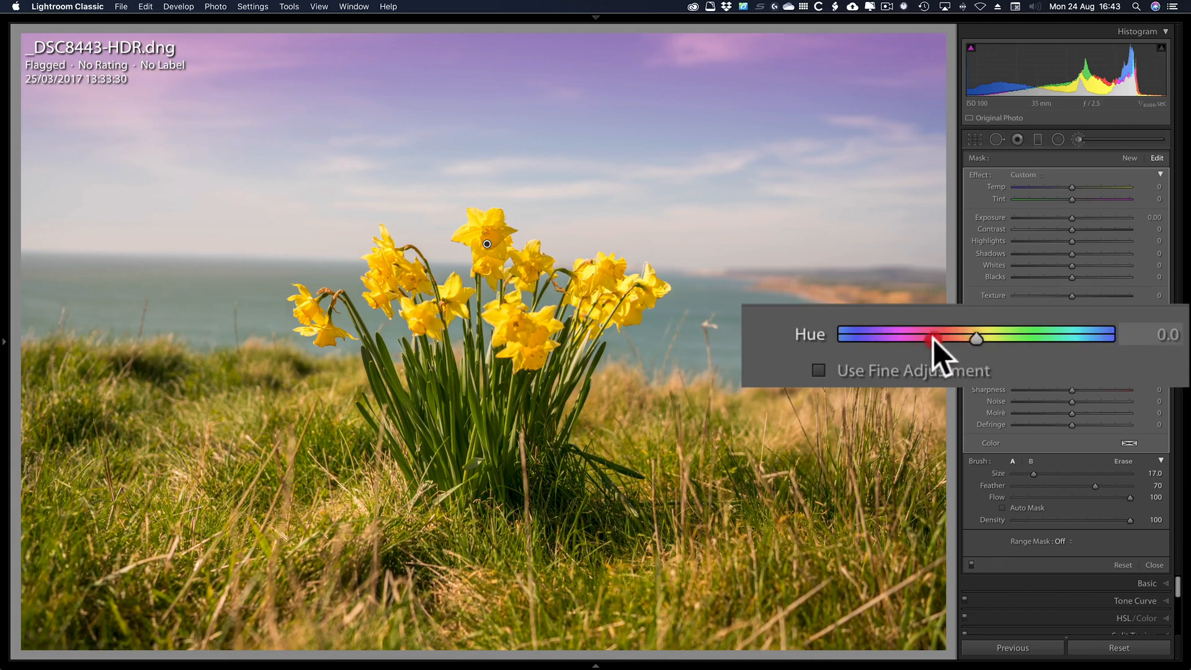
- Shift the brushed daffodil toward magenta, then fine-tune its hue to about -52.5 for pink
left_click_drag(977, 339, 904, 339)
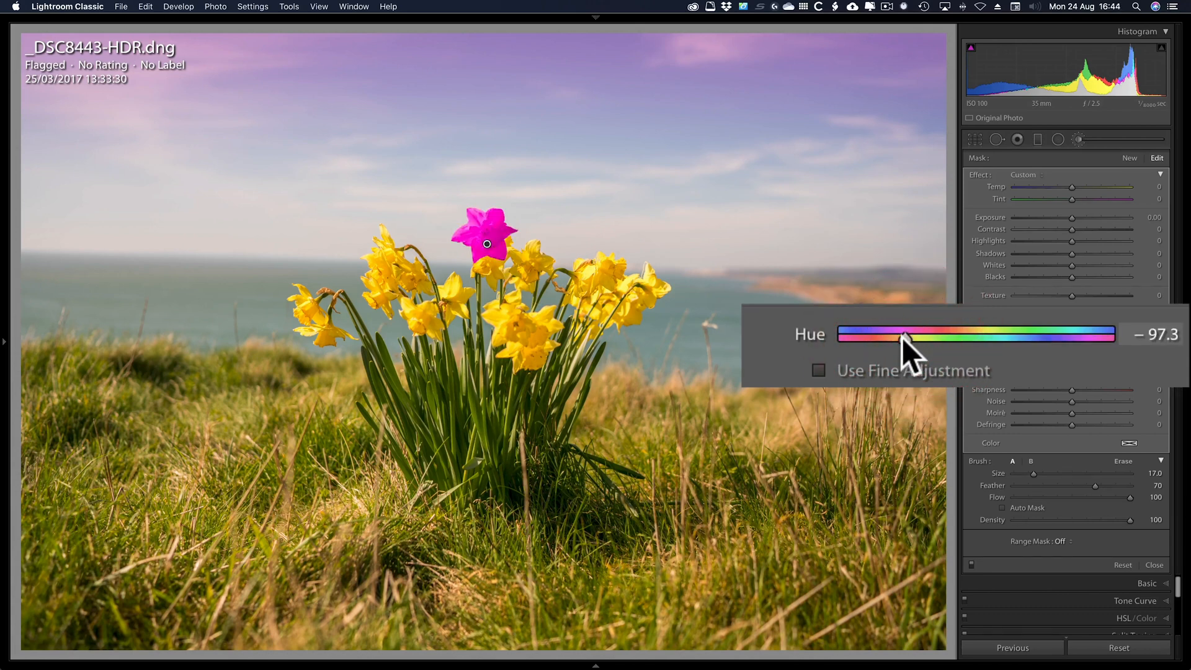
mouse_move(904, 342)
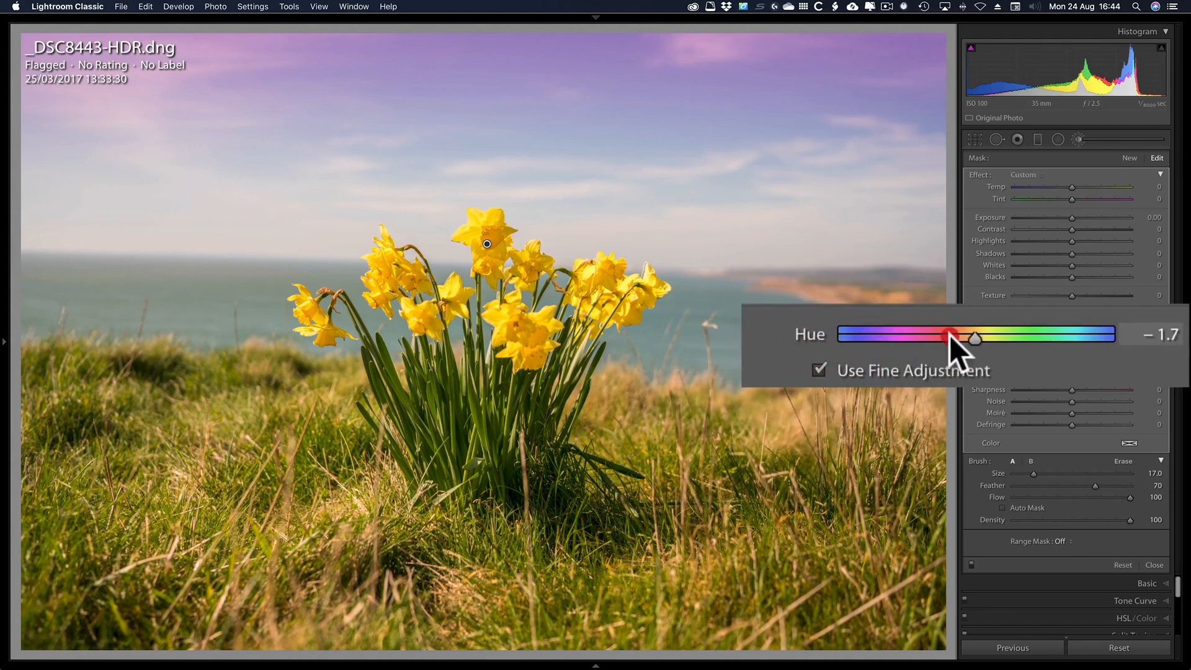
left_click_drag(952, 337, 912, 338)
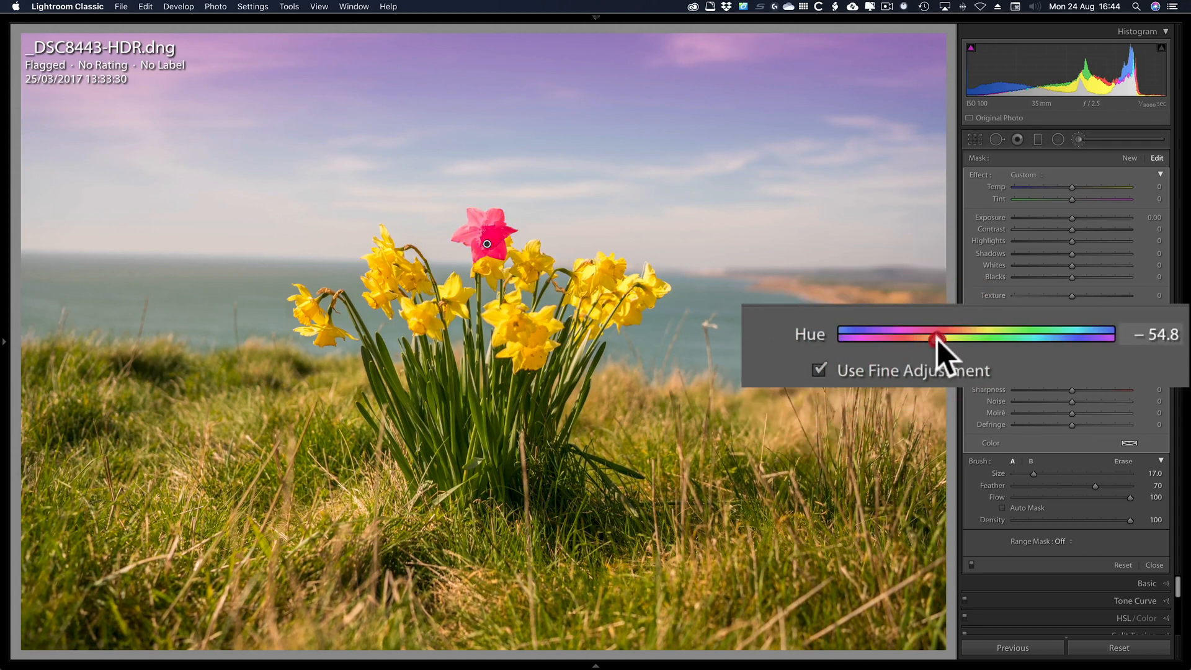
left_click_drag(934, 340, 938, 337)
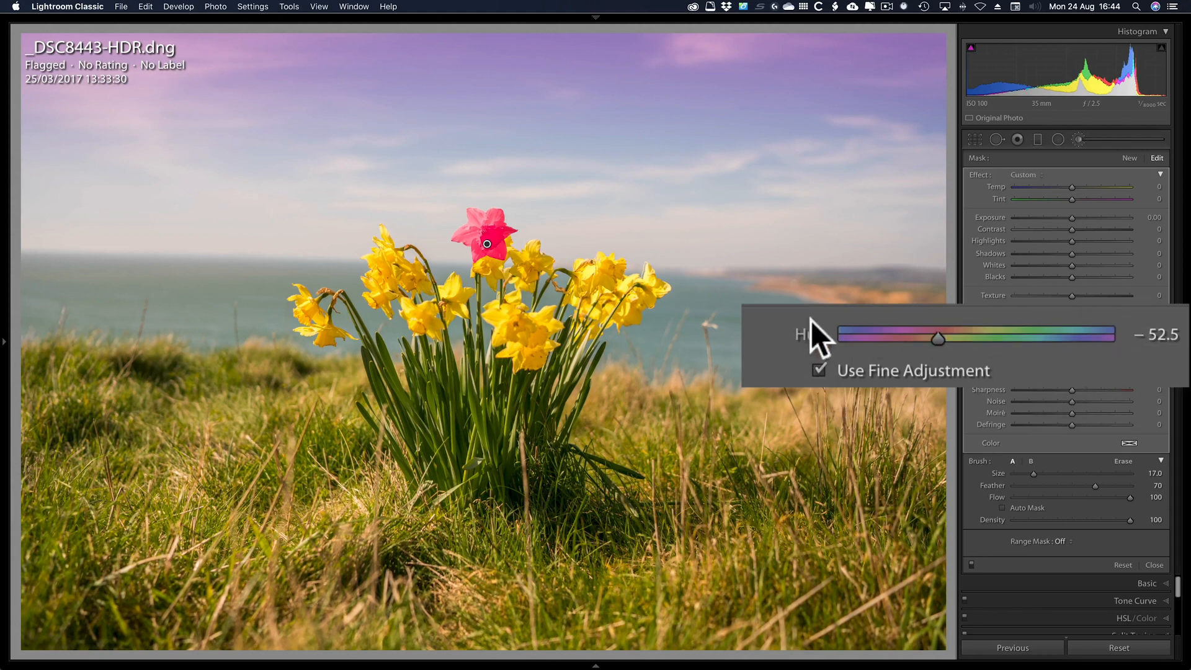
mouse_move(942, 372)
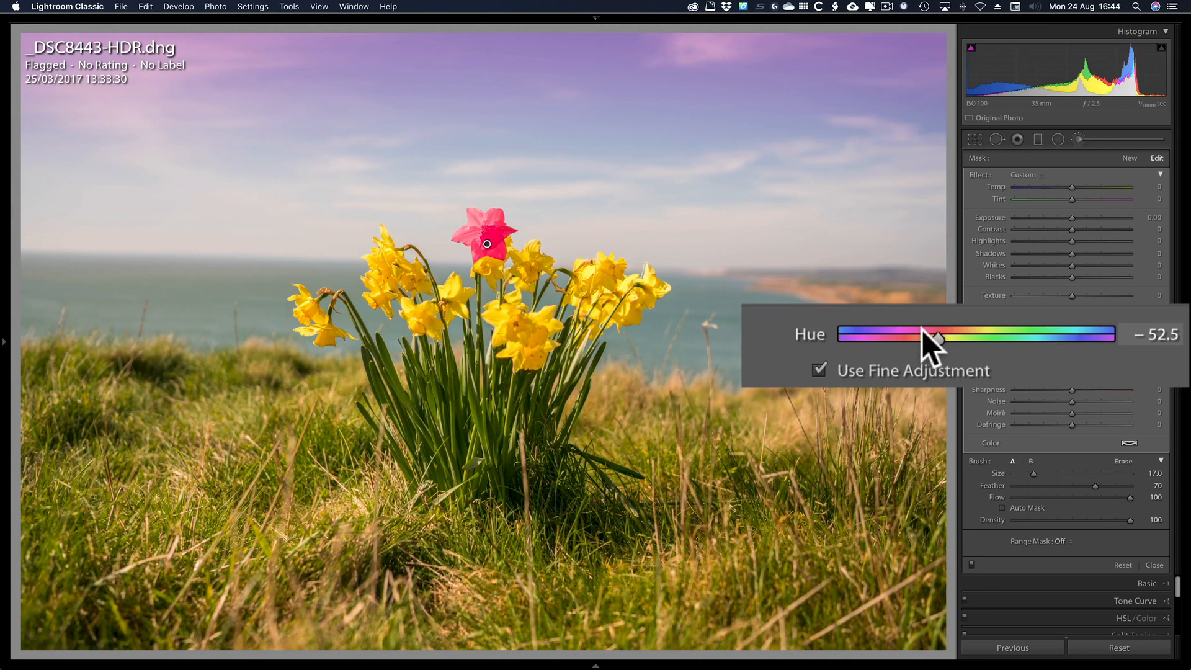
mouse_move(930, 342)
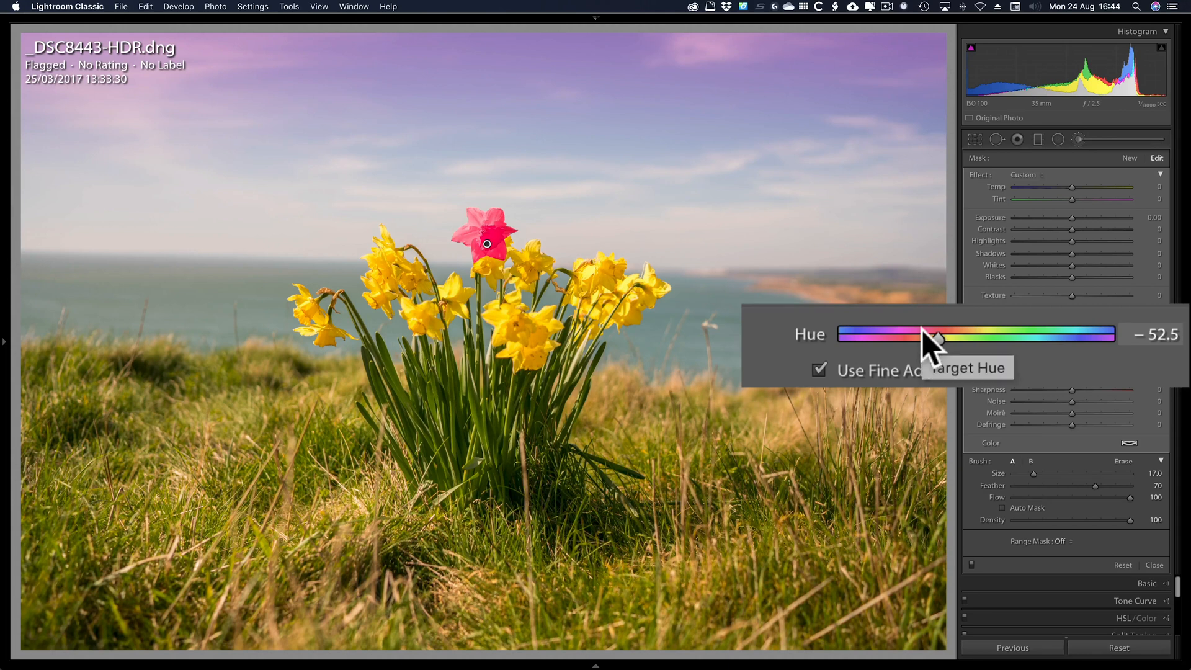